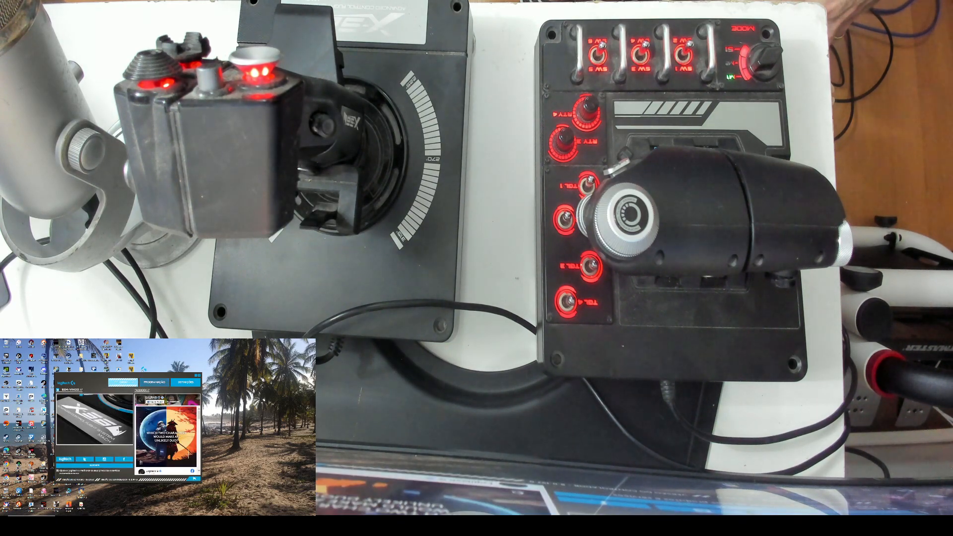
# Switch from the webcam view to Chrome to start a Google search for Logitech
pyautogui.click(155, 381)
pyautogui.write('logitec')
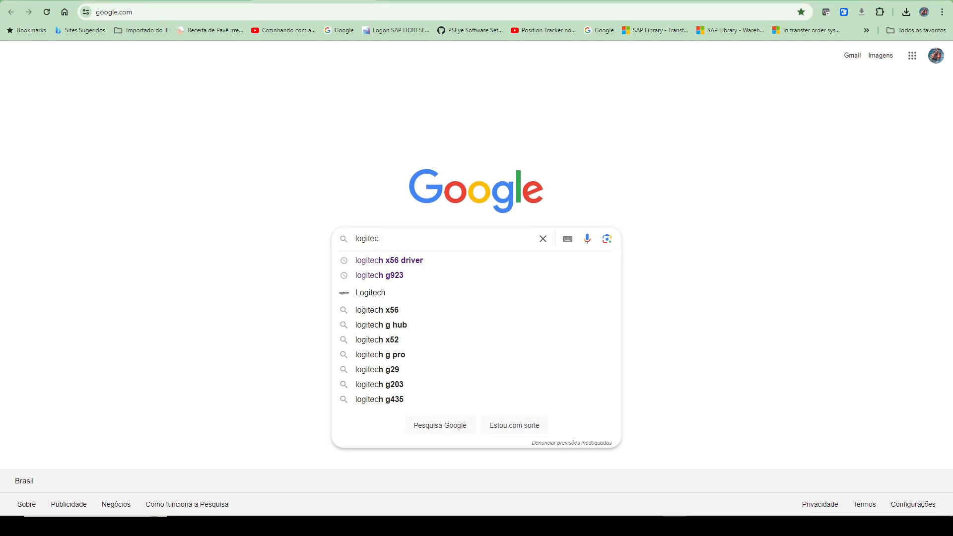
# Search 'logitech x56 driver' and land on the Logitech G X56 product page
pyautogui.click(389, 260)
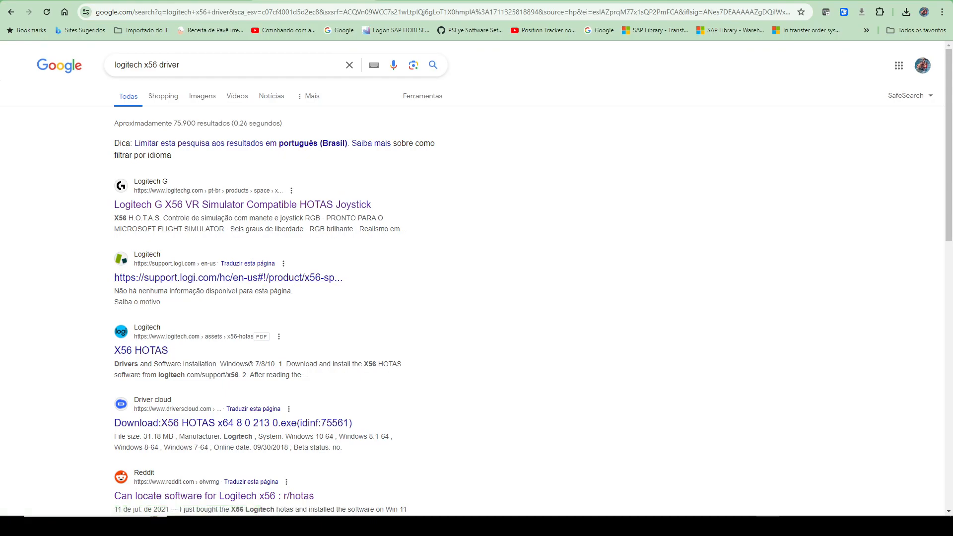
pyautogui.click(242, 205)
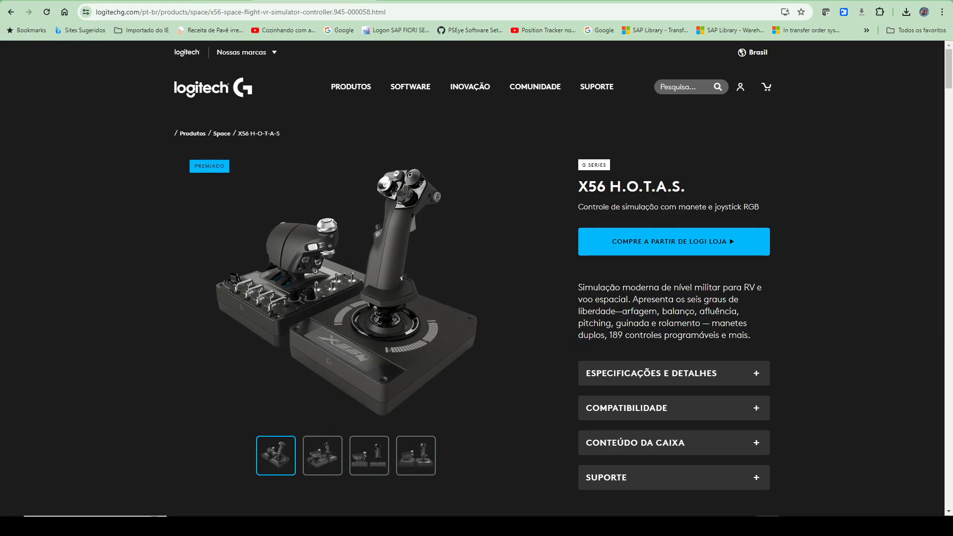
pyautogui.scroll(-3)
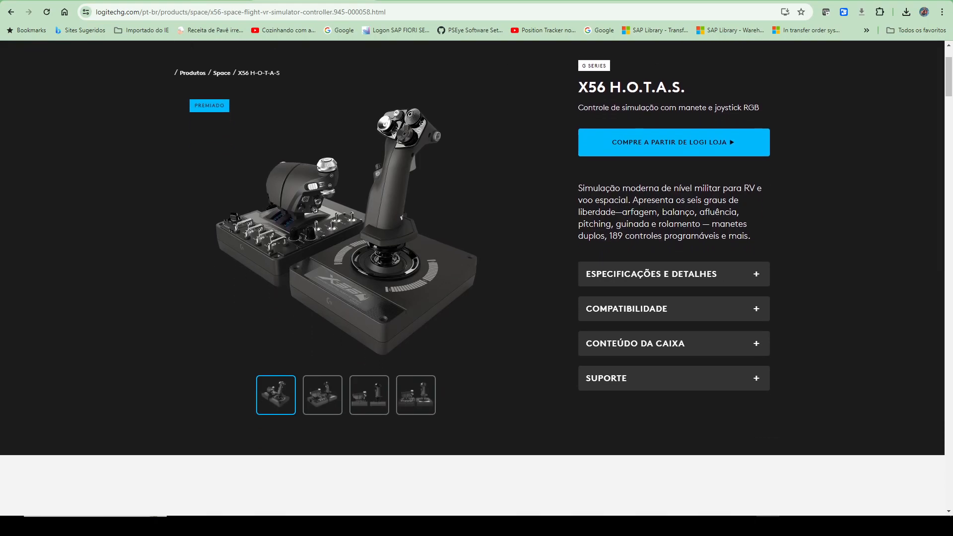
# Expand Suporte and reach the full X56 Space/Flight H.O.T.A.S. downloads list
pyautogui.click(672, 378)
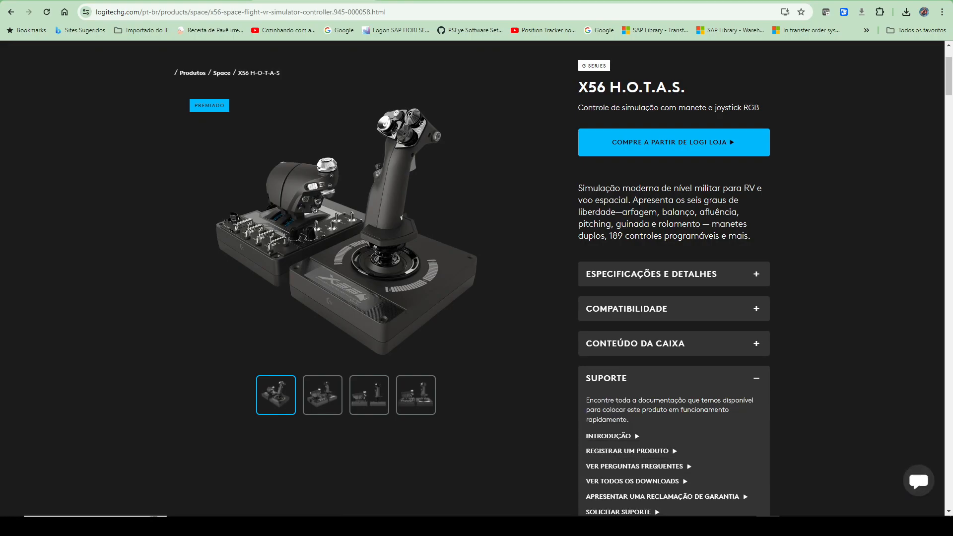
pyautogui.scroll(-3)
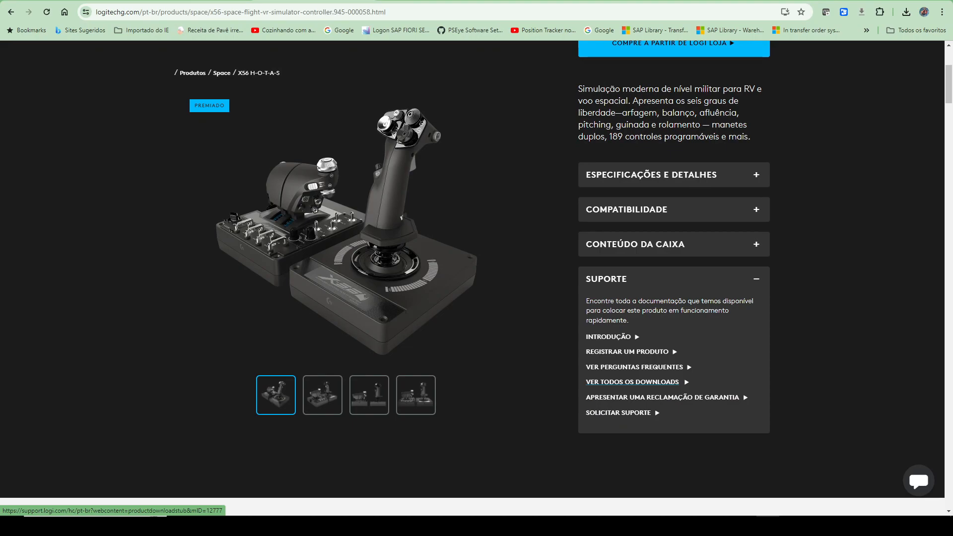
pyautogui.click(631, 381)
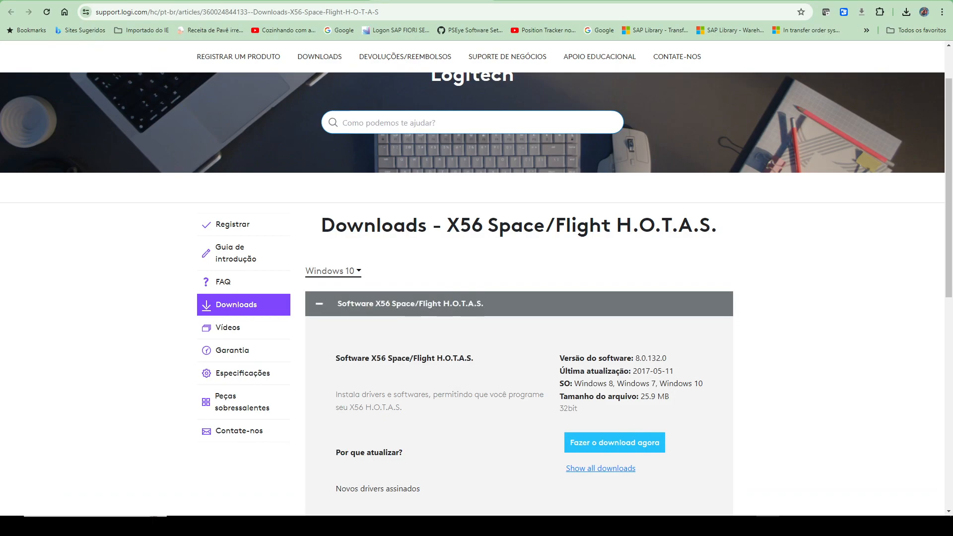
# Review the 64bit X56 software entry, version 8.0.213.0, then minimize the browser to the desktop
pyautogui.scroll(-3)
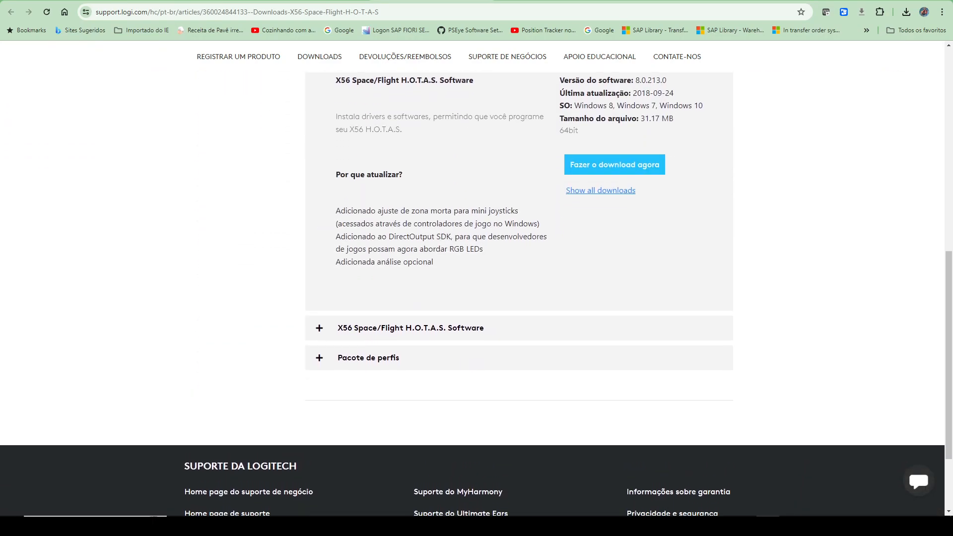
pyautogui.click(918, 481)
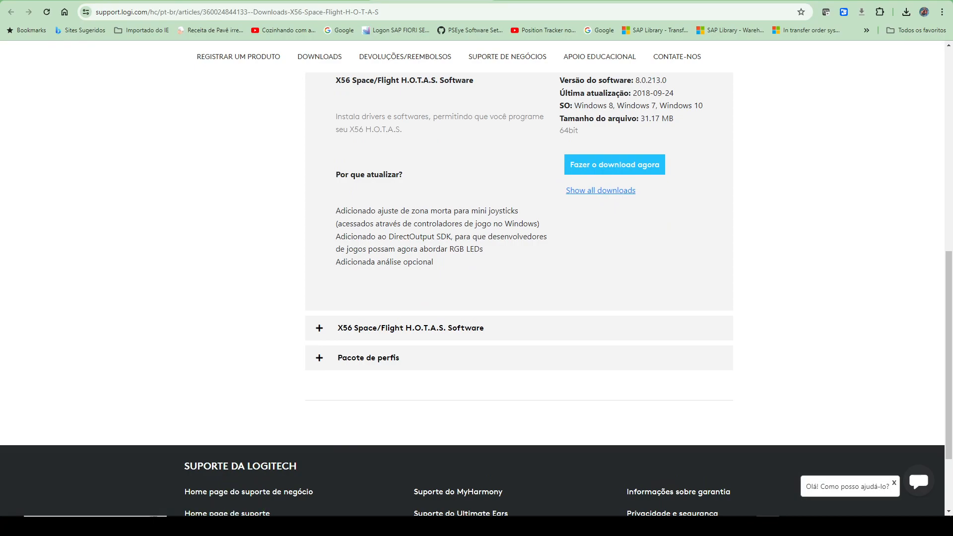
pyautogui.doubleClick(645, 94)
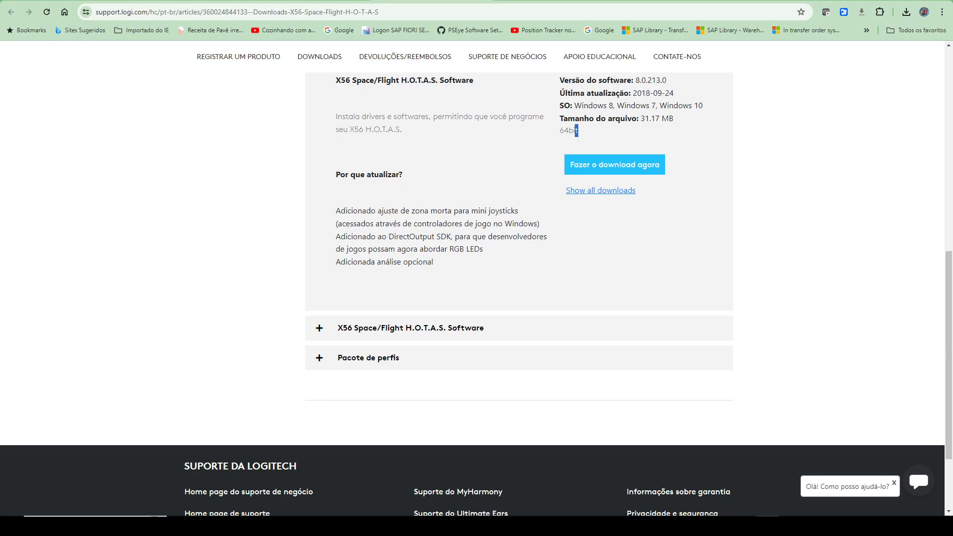
pyautogui.scroll(3)
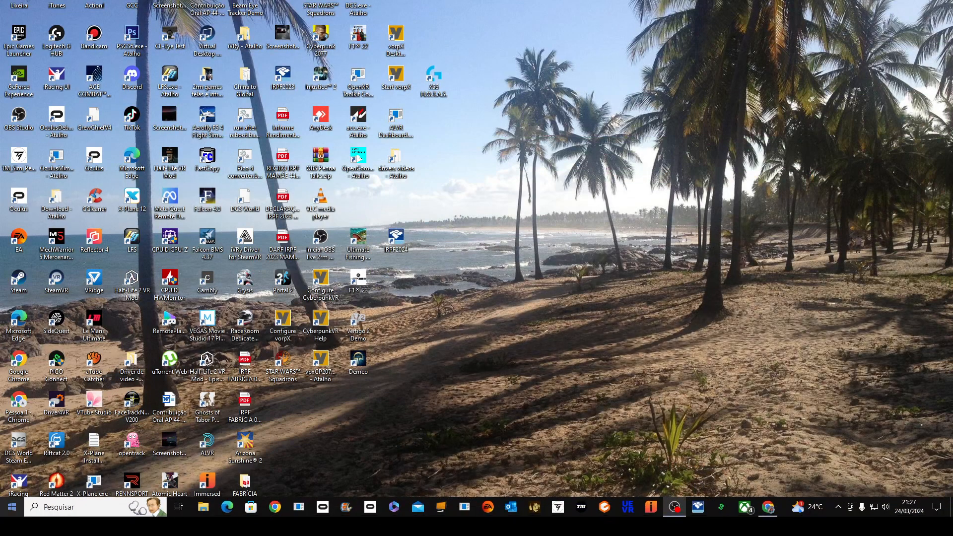
# Search 'joy' in Windows and launch 'Configurar controladores de jogos USB'
pyautogui.click(33, 507)
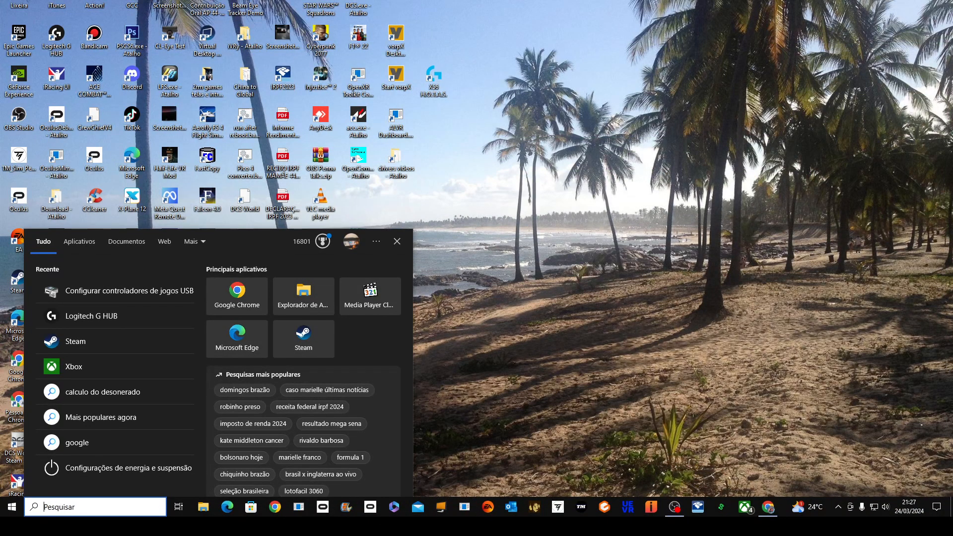
pyautogui.write('jo')
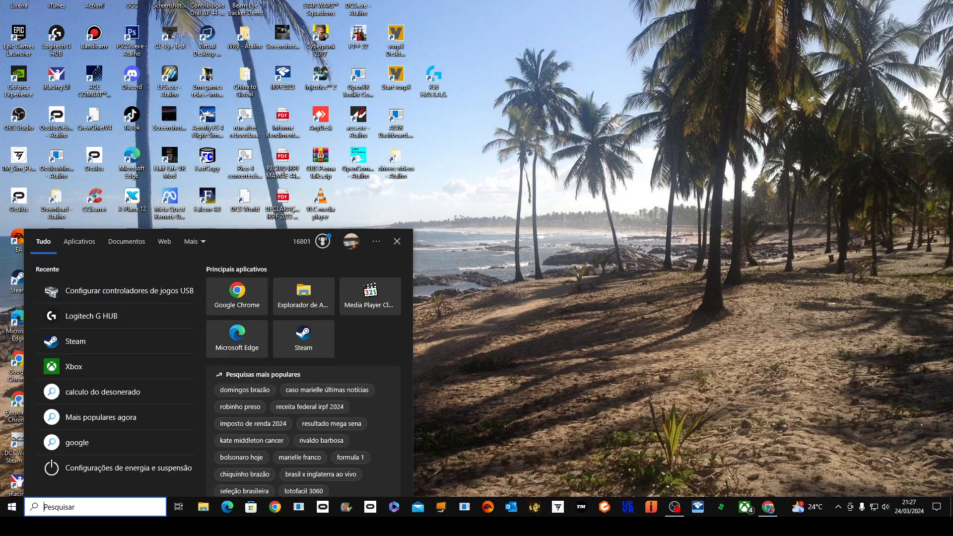
pyautogui.write('joy')
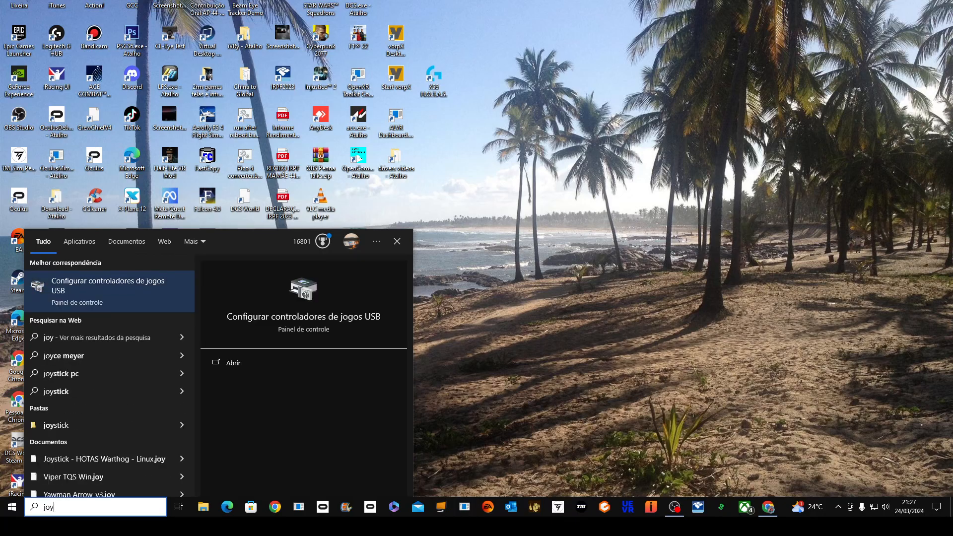
pyautogui.click(108, 291)
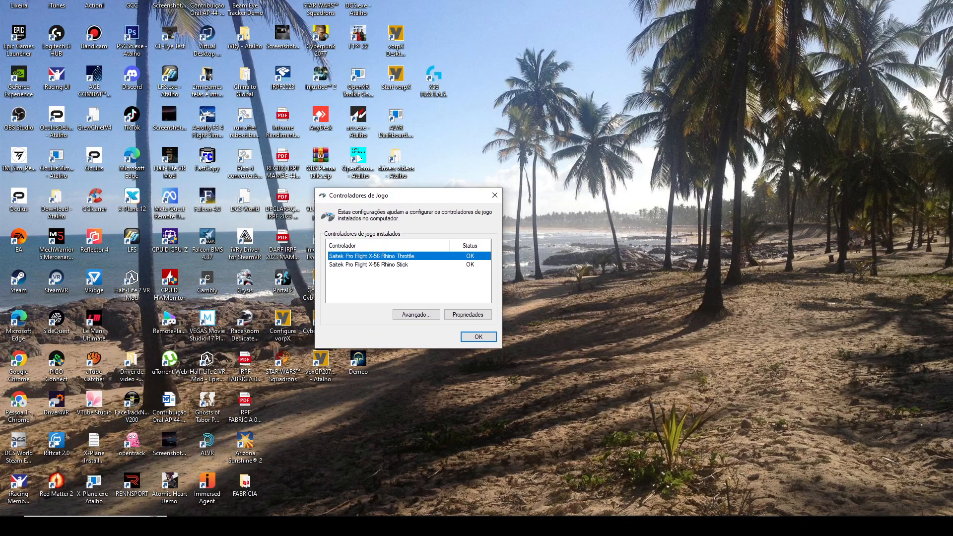
# Select the Saitek Pro Flight X-56 Rhino Stick in the installed controllers list
pyautogui.click(367, 264)
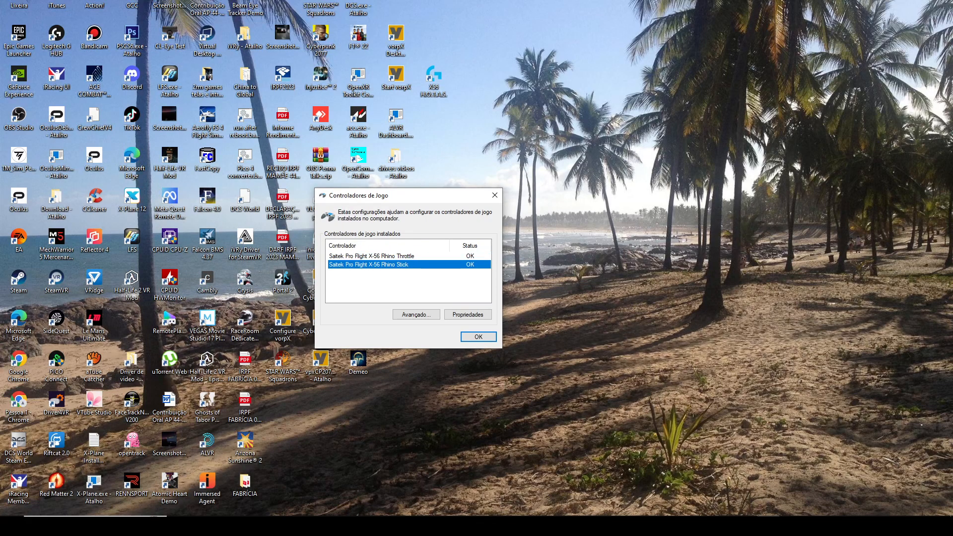
pyautogui.click(371, 255)
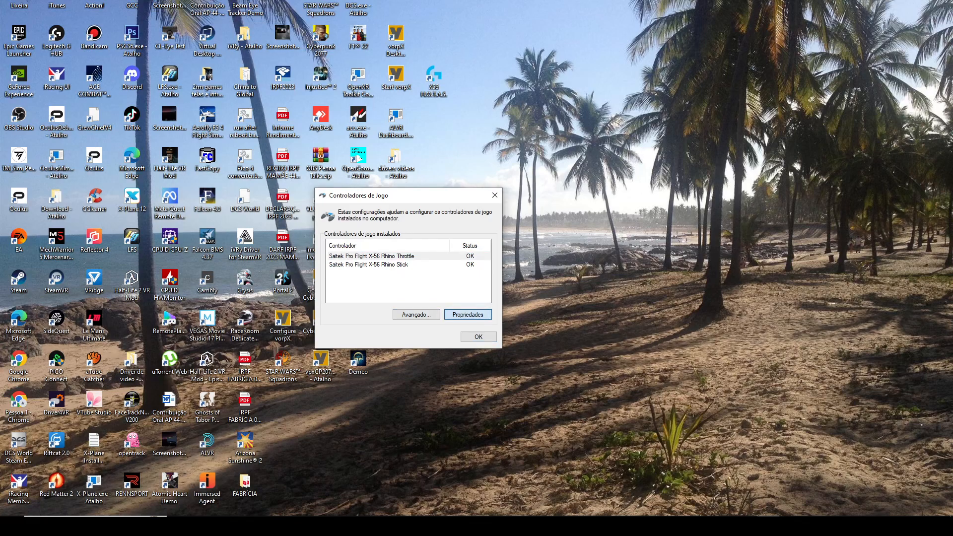
# Bring up the X-56 Rhino Stick Propriedades test page and register a trigger press with its axes
pyautogui.click(467, 314)
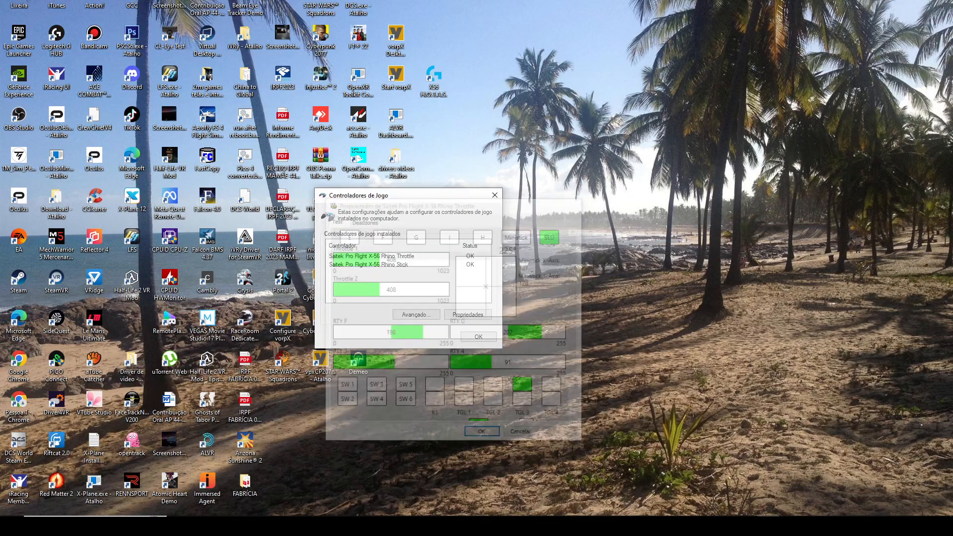
pyautogui.click(478, 337)
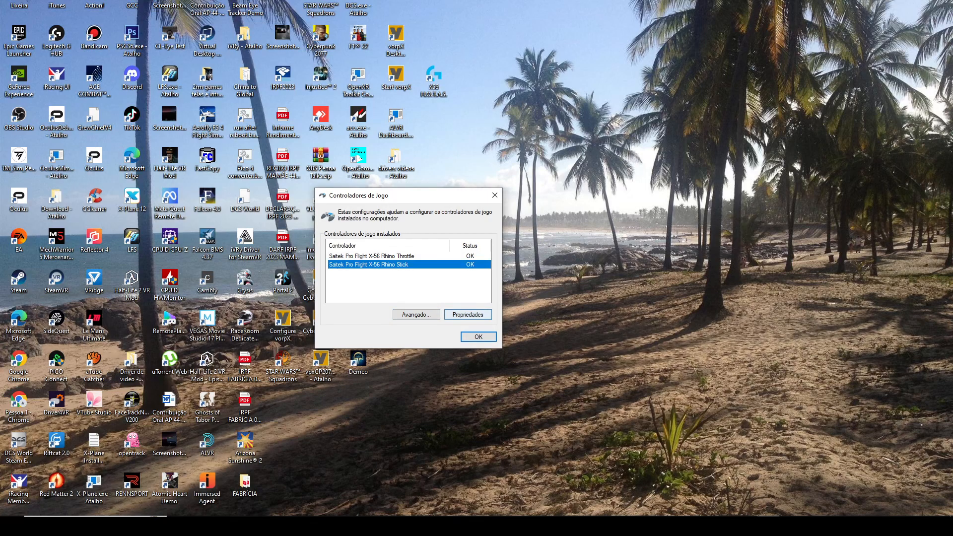
pyautogui.click(466, 315)
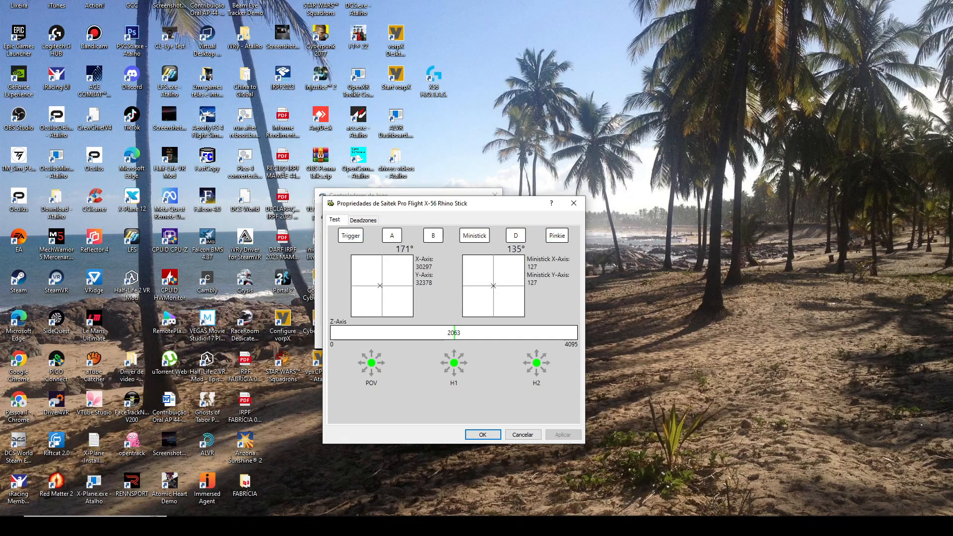
pyautogui.click(350, 236)
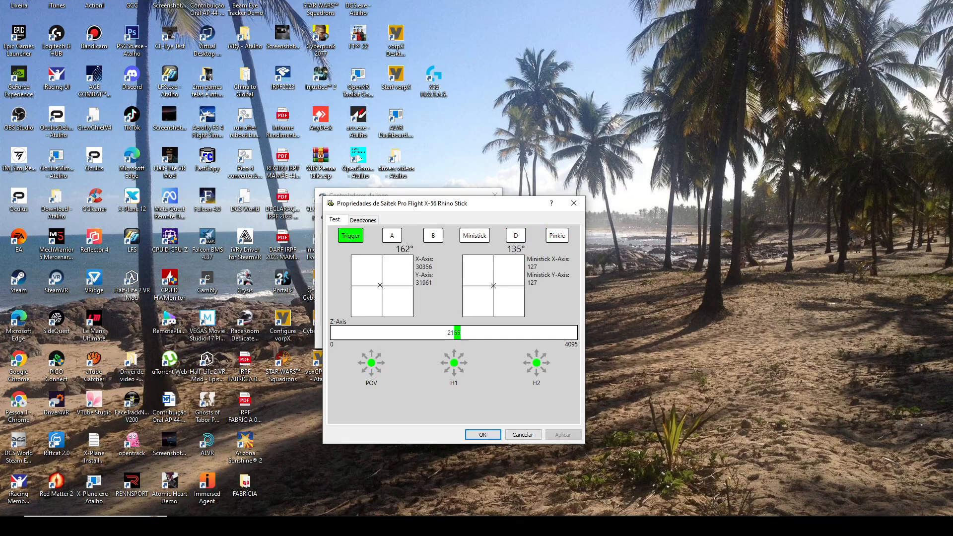